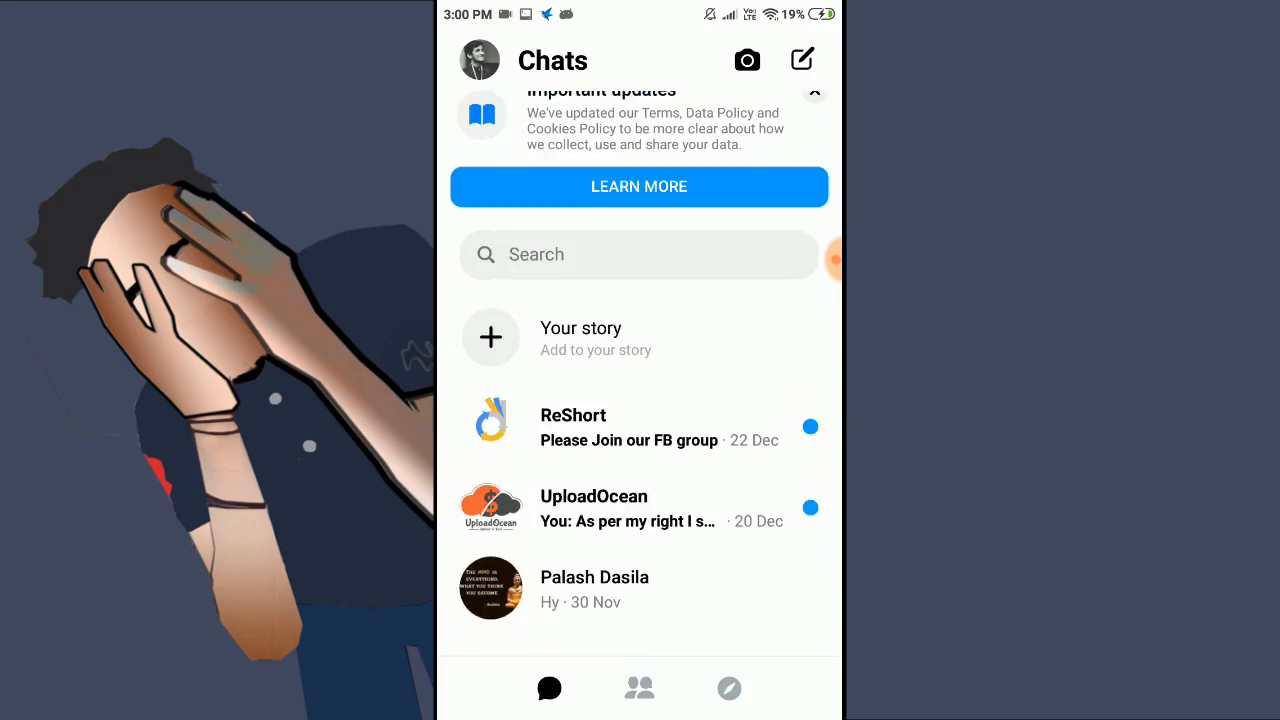
Step: Enable Dark mode from the profile preferences and return to the chats list
{"action": "left_click", "coordinate": [480, 60]}
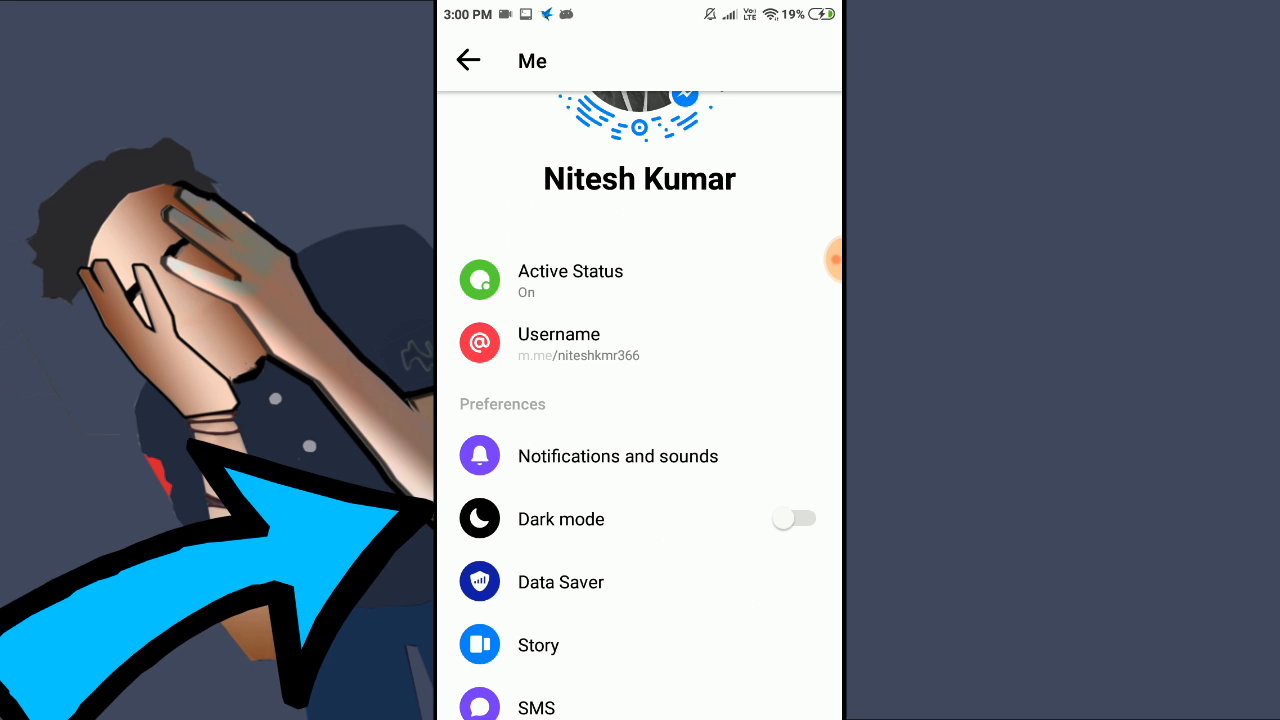
{"action": "left_click", "coordinate": [792, 518]}
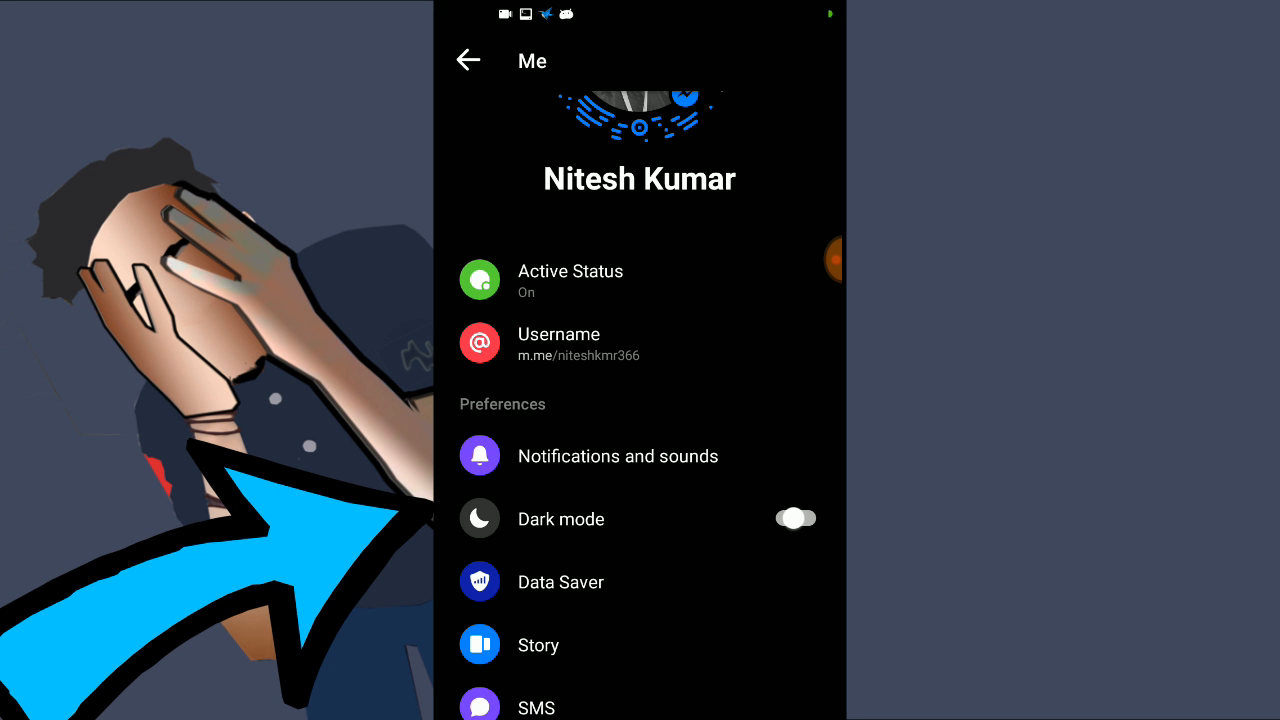
{"action": "scroll", "scroll_direction": "up", "scroll_amount": 3}
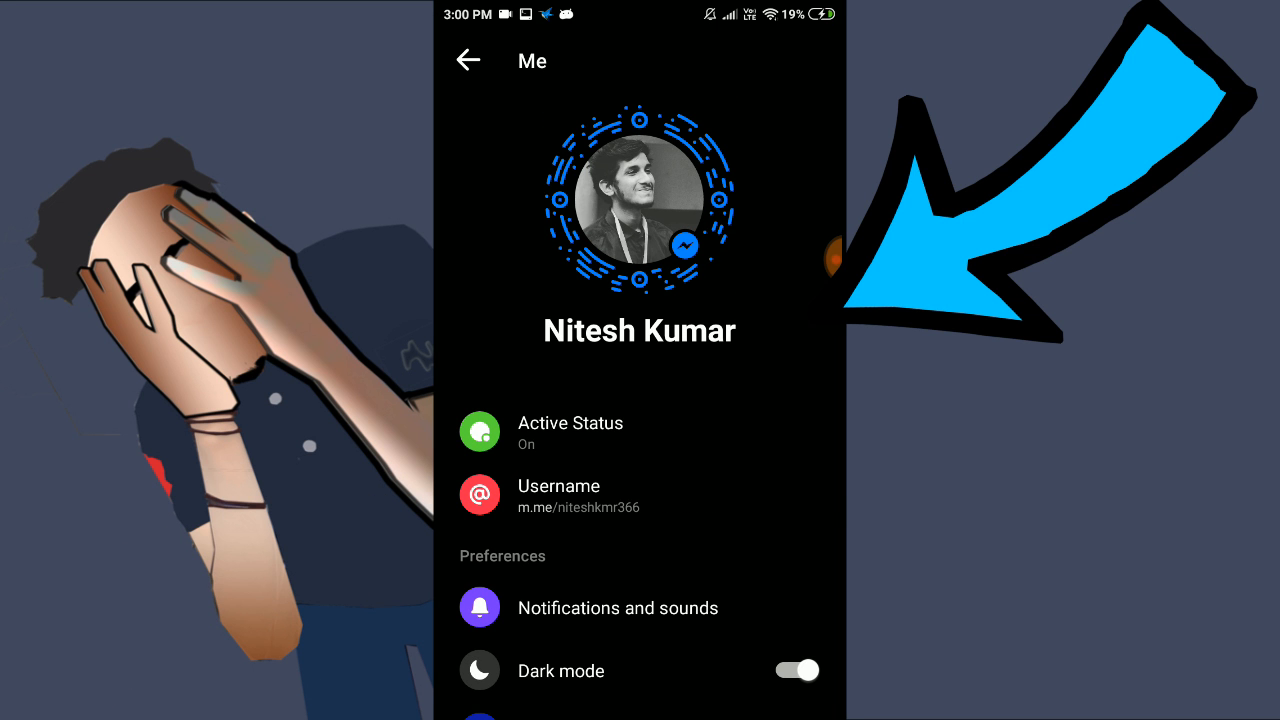
{"action": "left_click", "coordinate": [468, 60]}
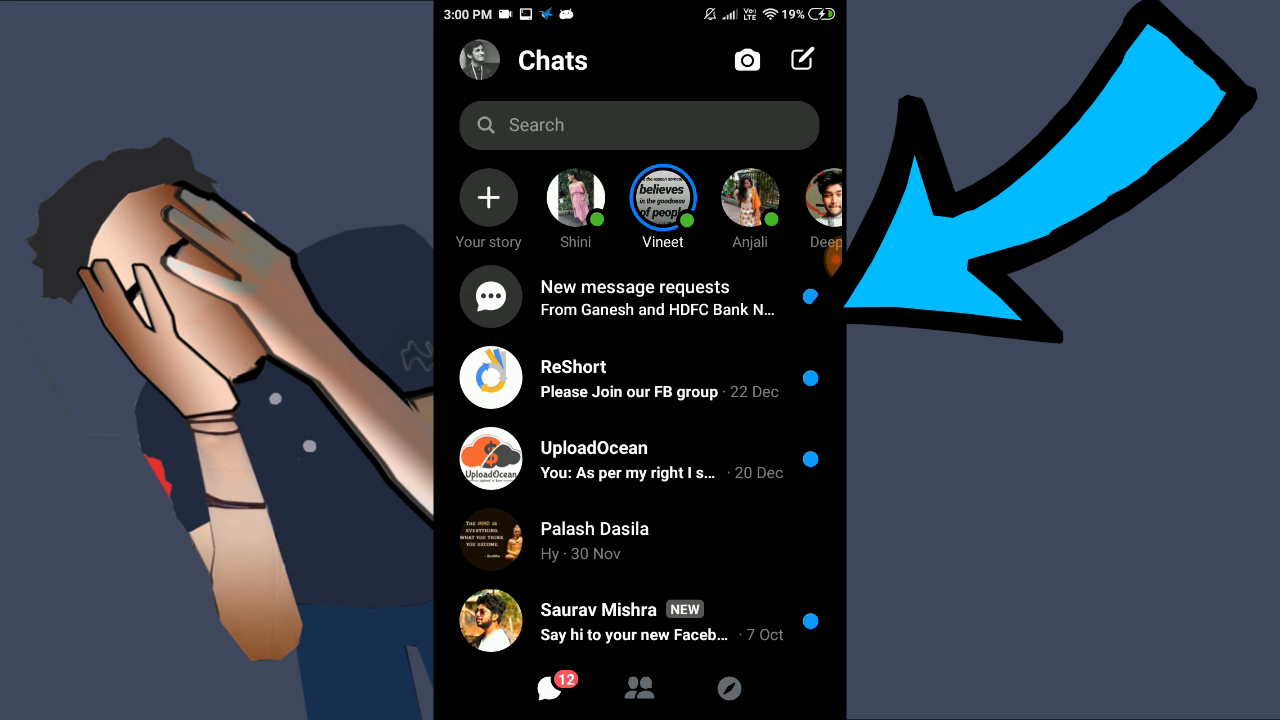
Step: Browse the People and Discover screens in dark theme, including the Games list friends are playing
{"action": "scroll", "scroll_direction": "left", "scroll_amount": 3}
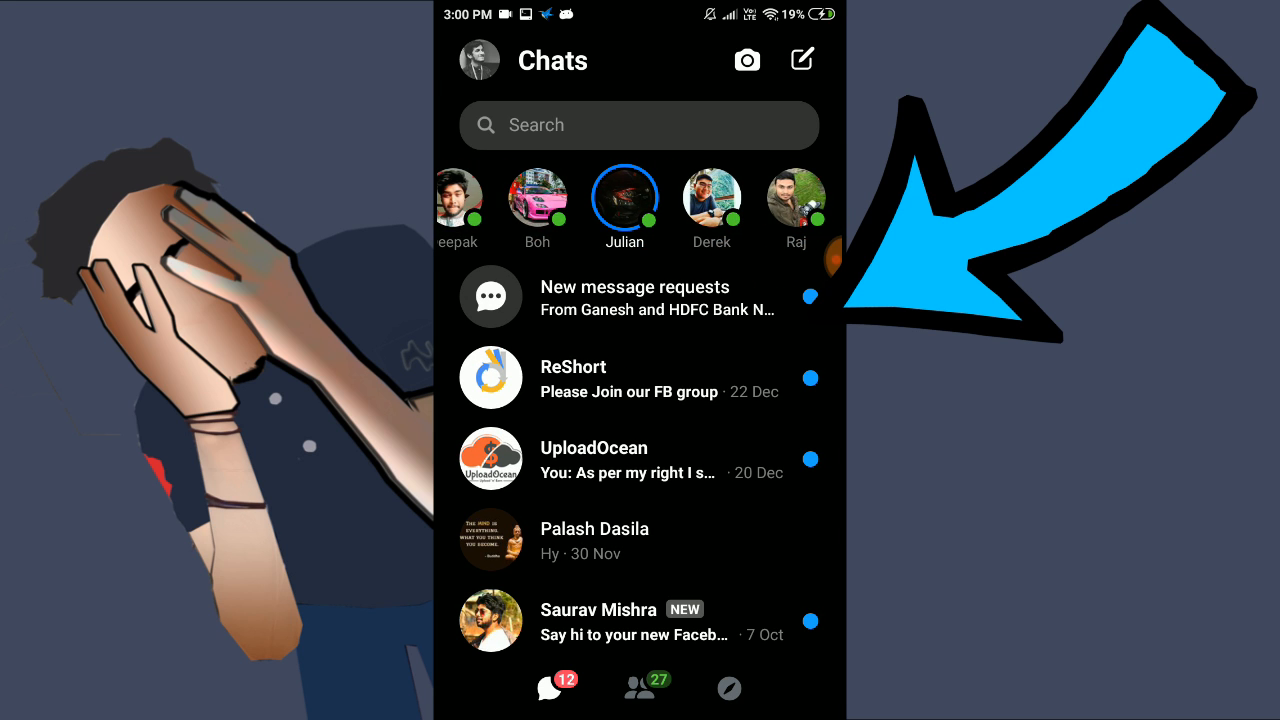
{"action": "left_click", "coordinate": [640, 688]}
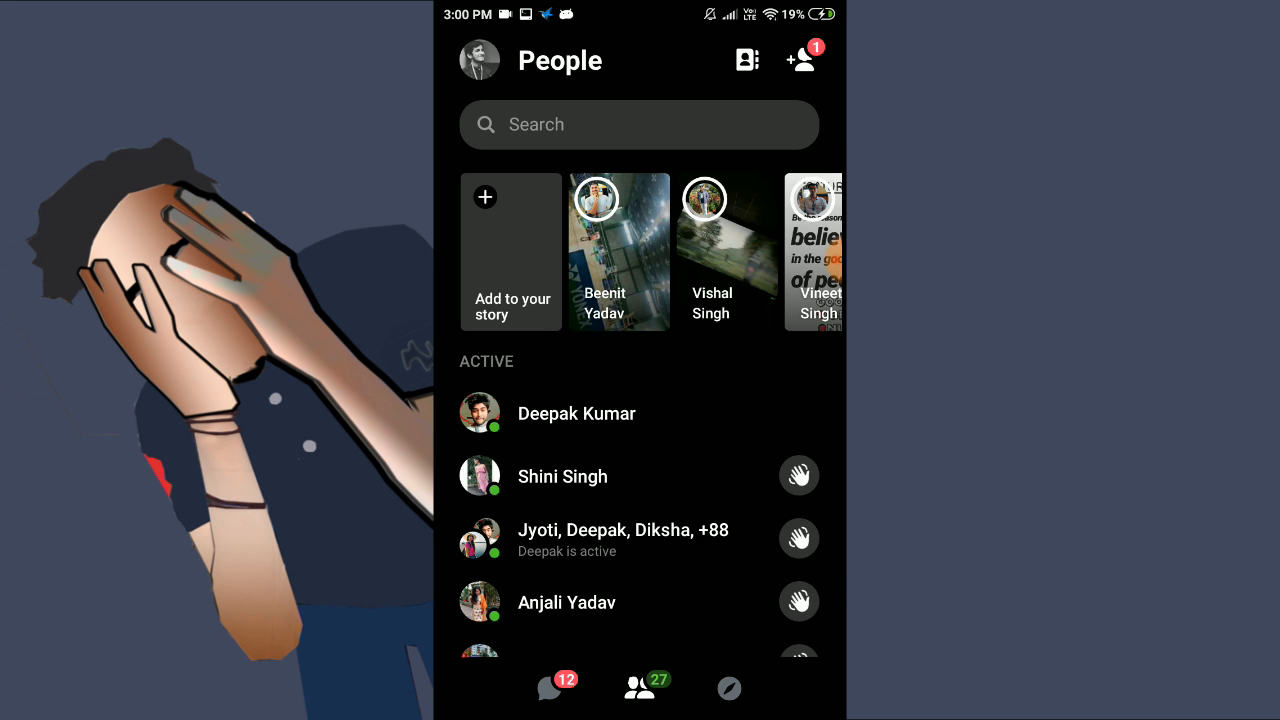
{"action": "left_click", "coordinate": [728, 688]}
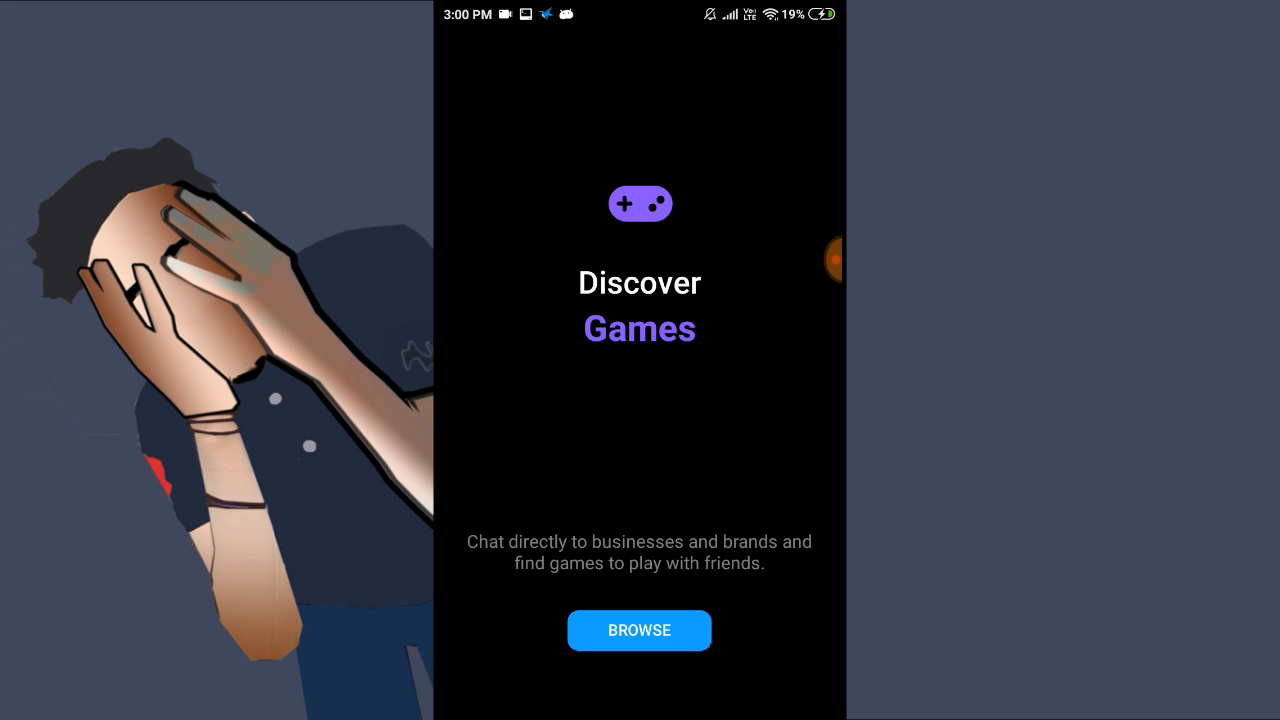
{"action": "left_click", "coordinate": [640, 630]}
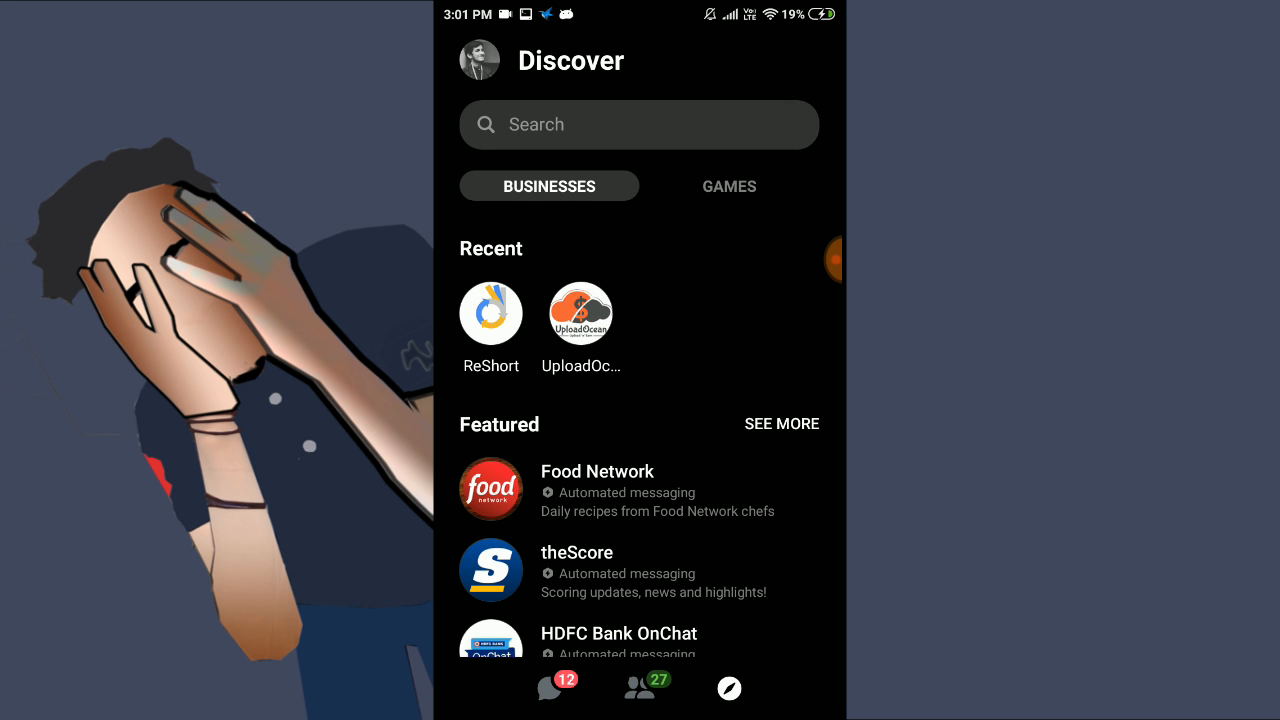
{"action": "left_click", "coordinate": [728, 186]}
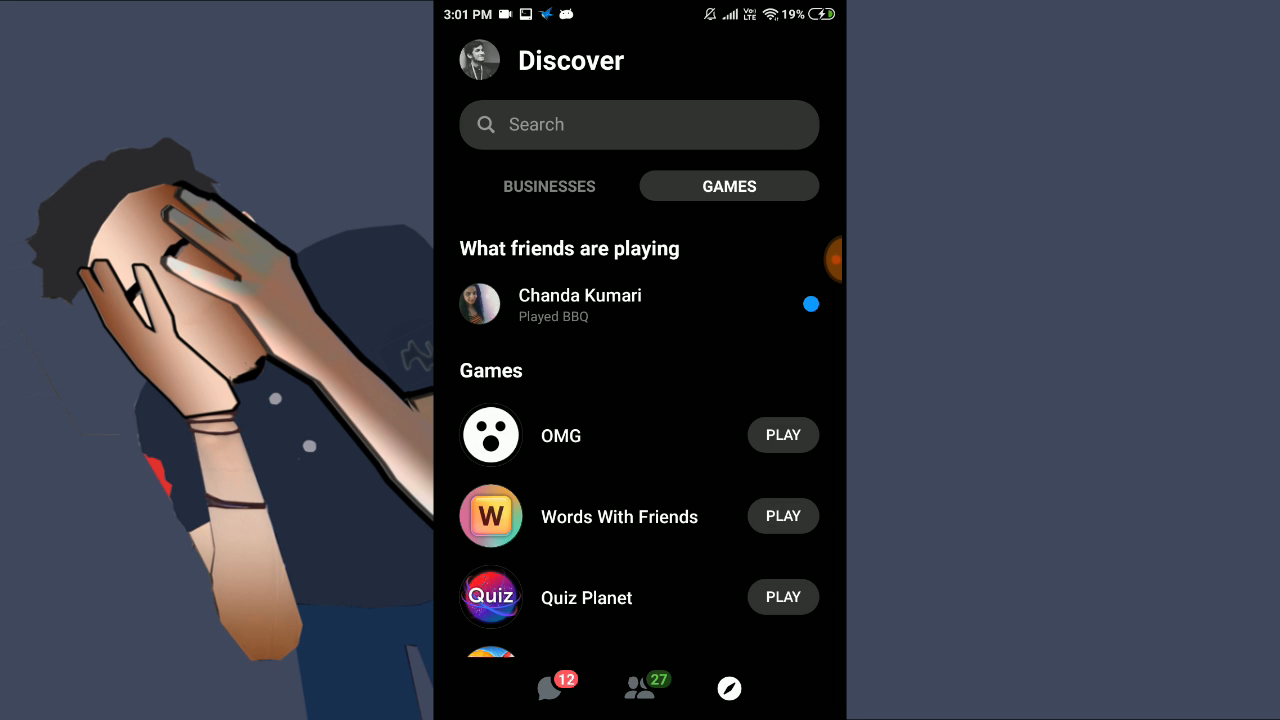
{"action": "left_click", "coordinate": [644, 688]}
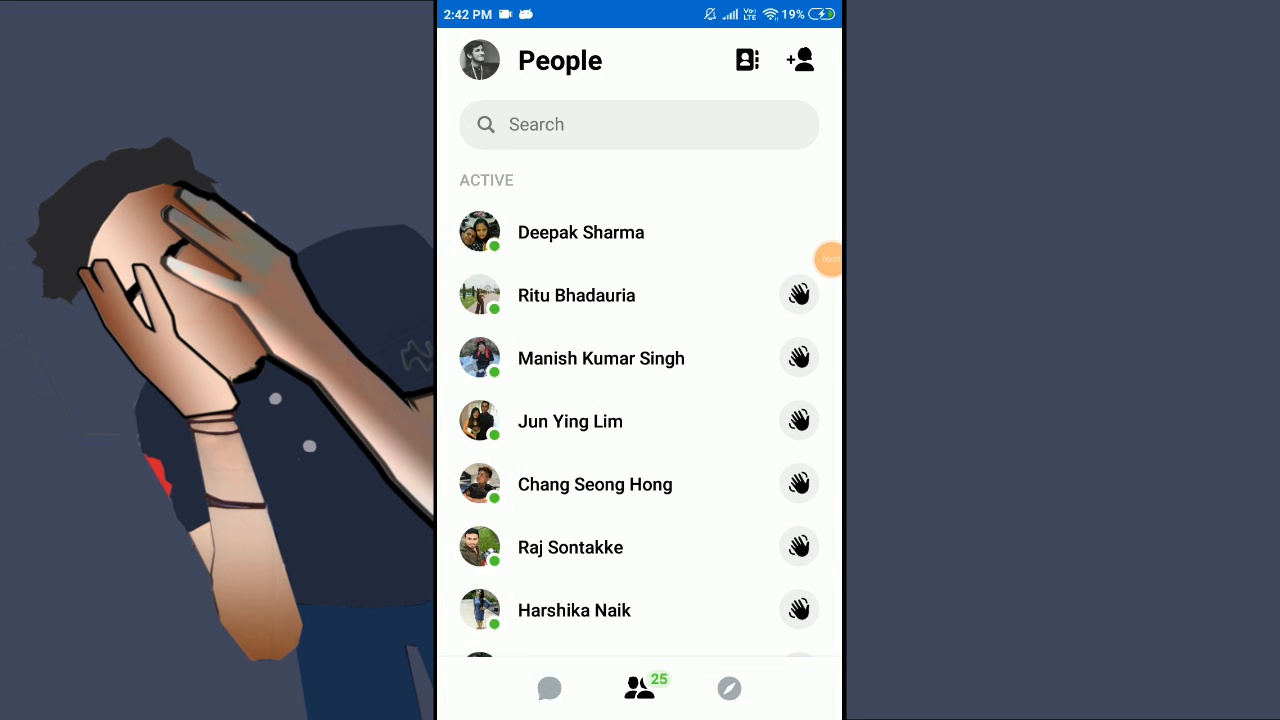
Step: Show the light-theme profile Preferences, which list no Dark mode option yet
{"action": "left_click", "coordinate": [478, 60]}
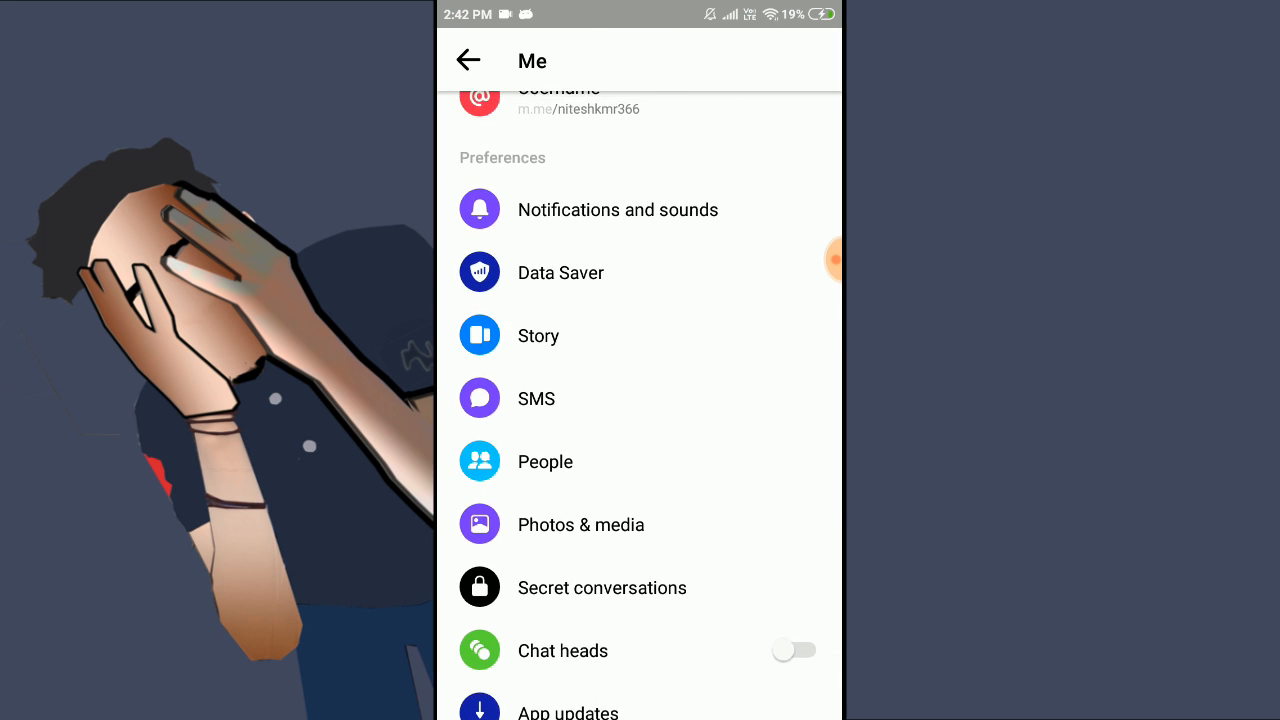
{"action": "scroll", "scroll_direction": "down", "scroll_amount": 3}
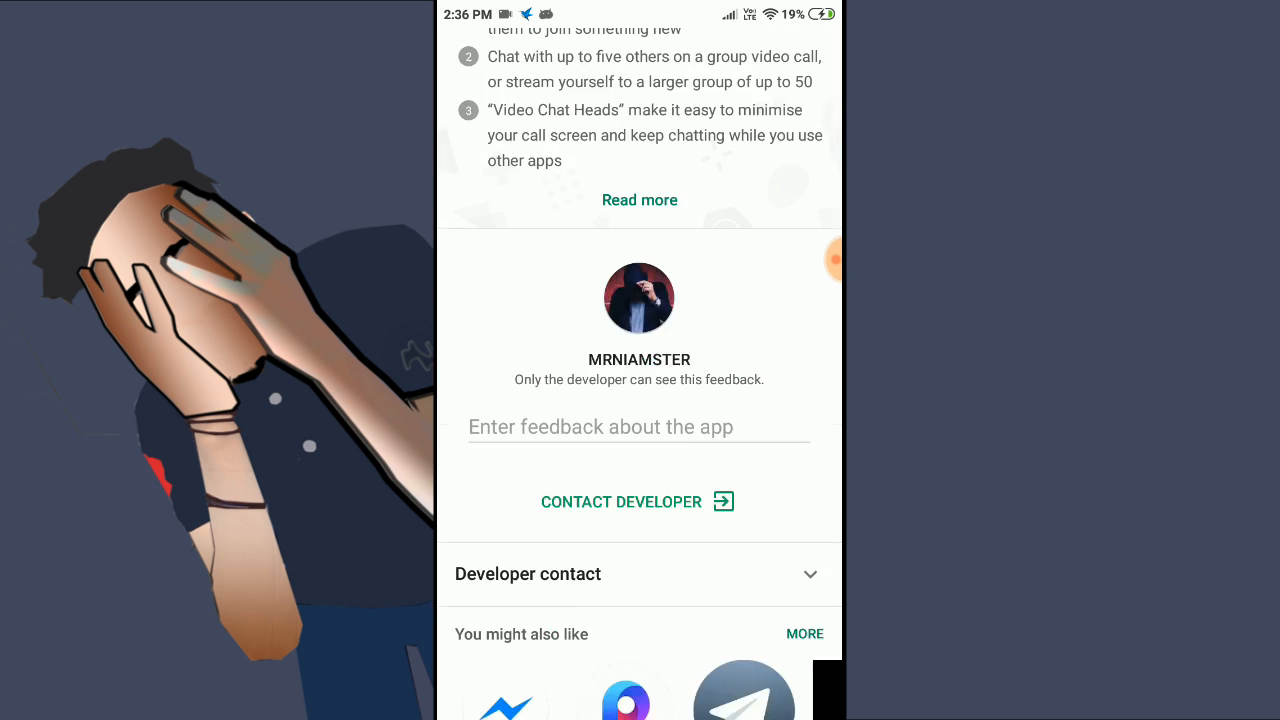
Step: Reveal the Messenger listing's Install button and beta tester notice in Google Play
{"action": "scroll", "scroll_direction": "down", "scroll_amount": 3}
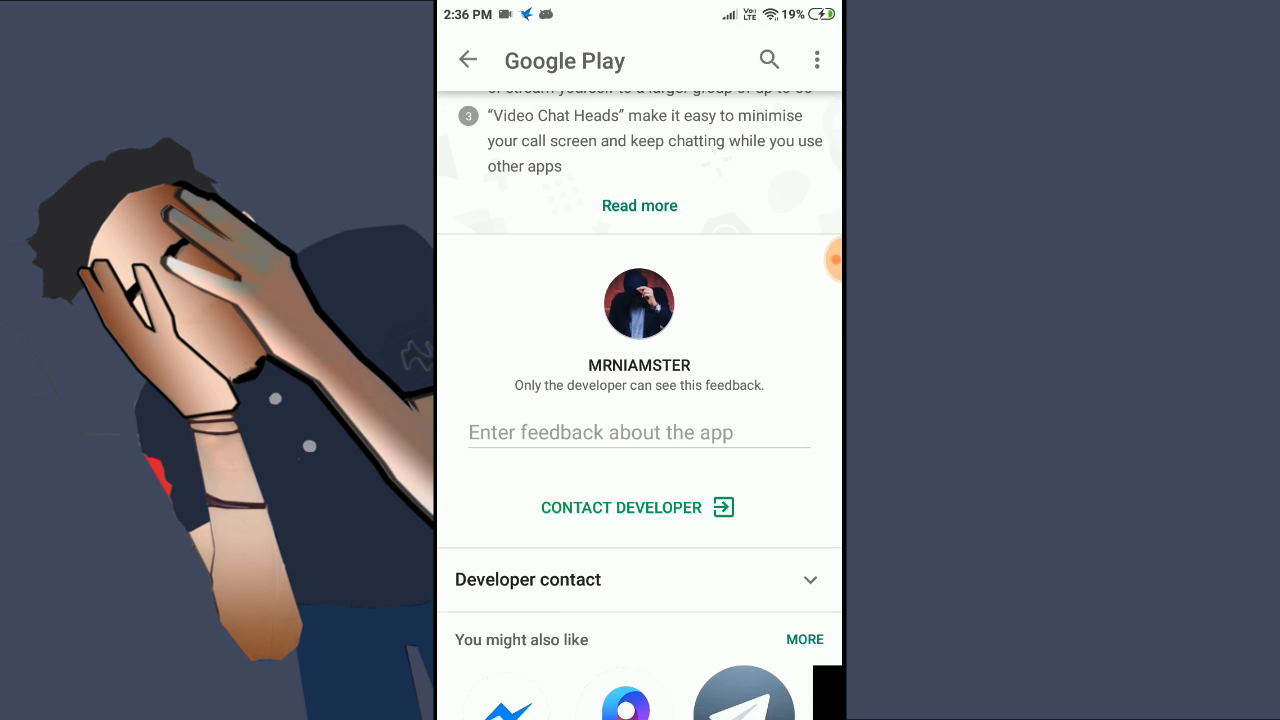
{"action": "scroll", "scroll_direction": "up", "scroll_amount": 3}
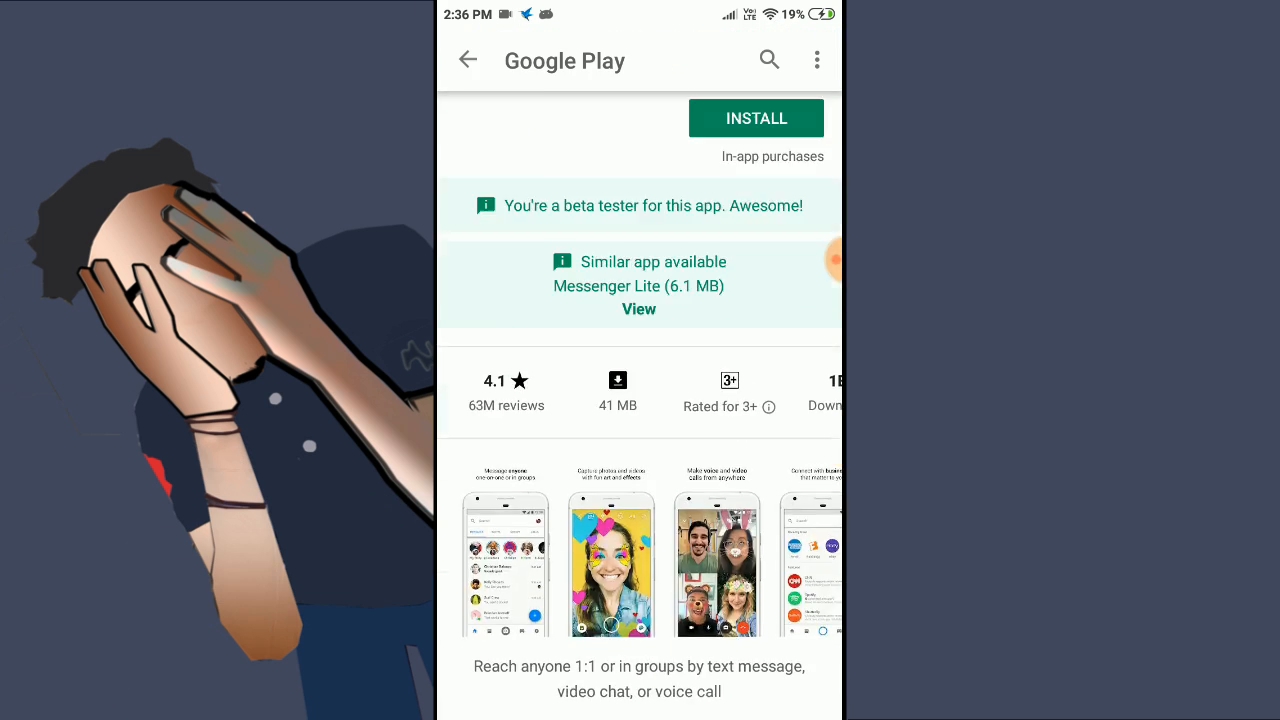
{"action": "left_click", "coordinate": [756, 118]}
{"action": "type", "text": "terminal"}
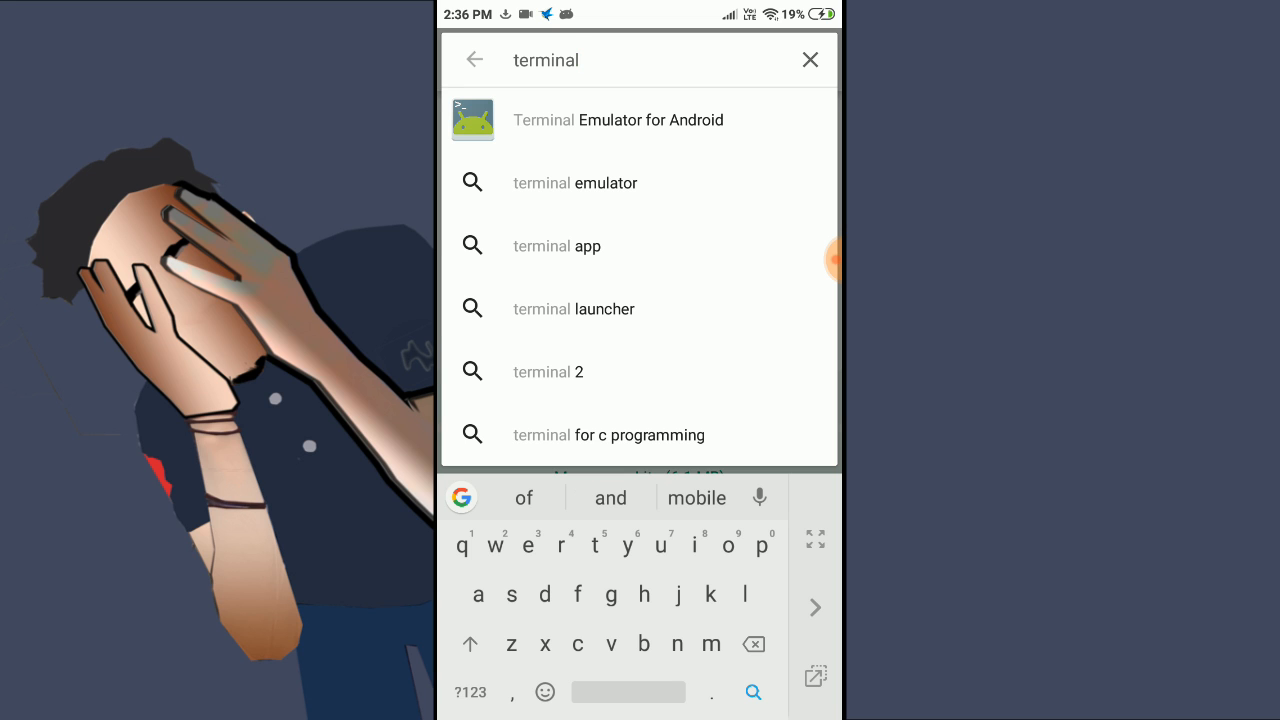
Step: Select Terminal Emulator for Android from the 'terminal' search suggestions
{"action": "left_click", "coordinate": [618, 120]}
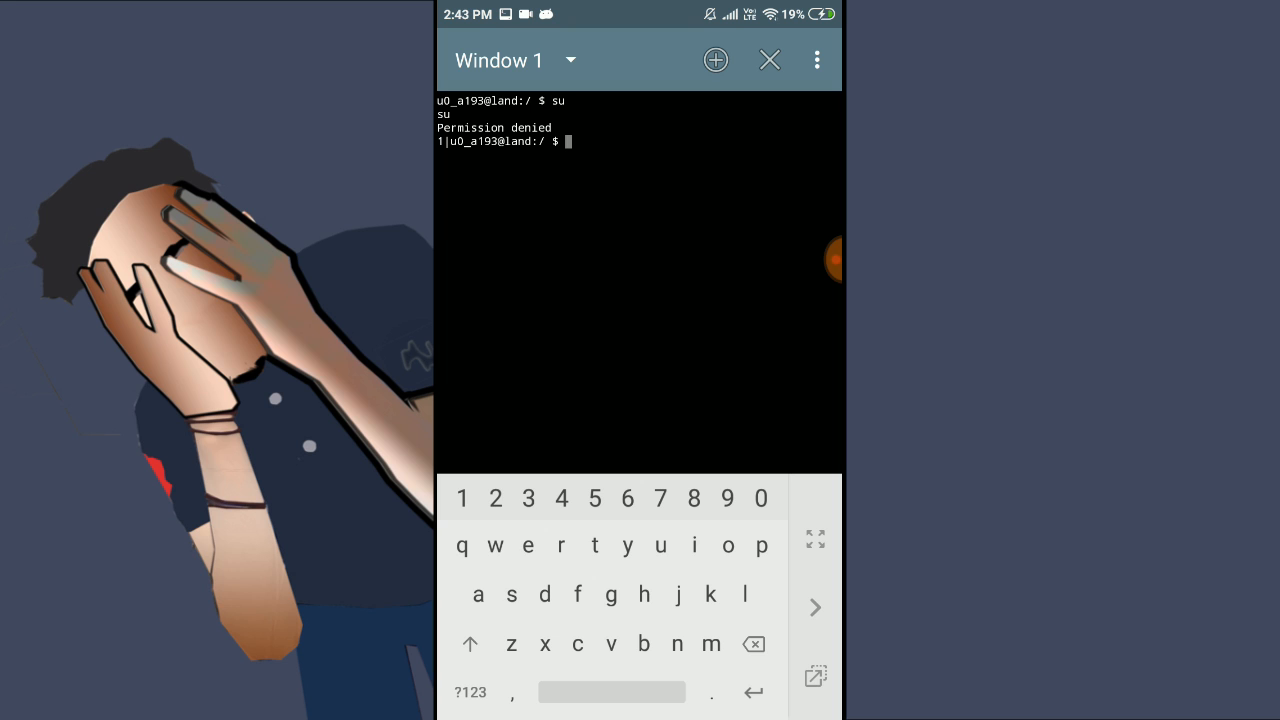
Step: Run su in the terminal and grant the Superuser request for root access
{"action": "type", "text": "su"}
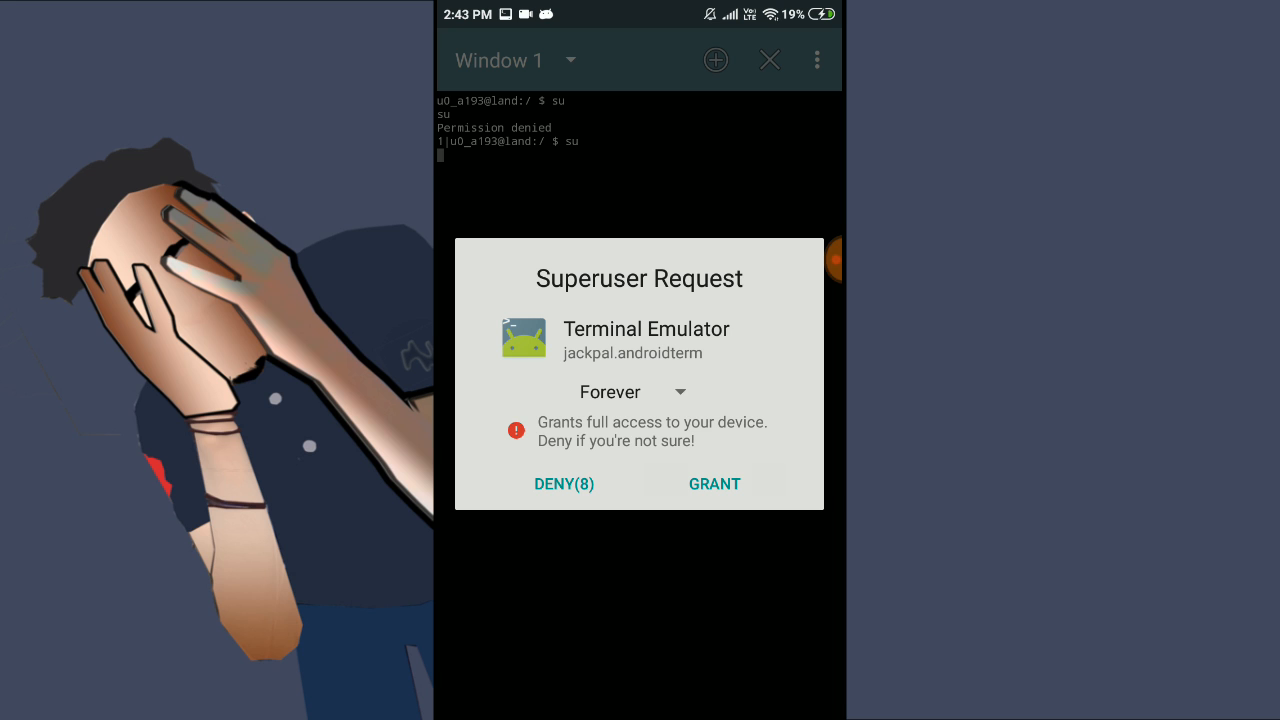
{"action": "left_click", "coordinate": [714, 482]}
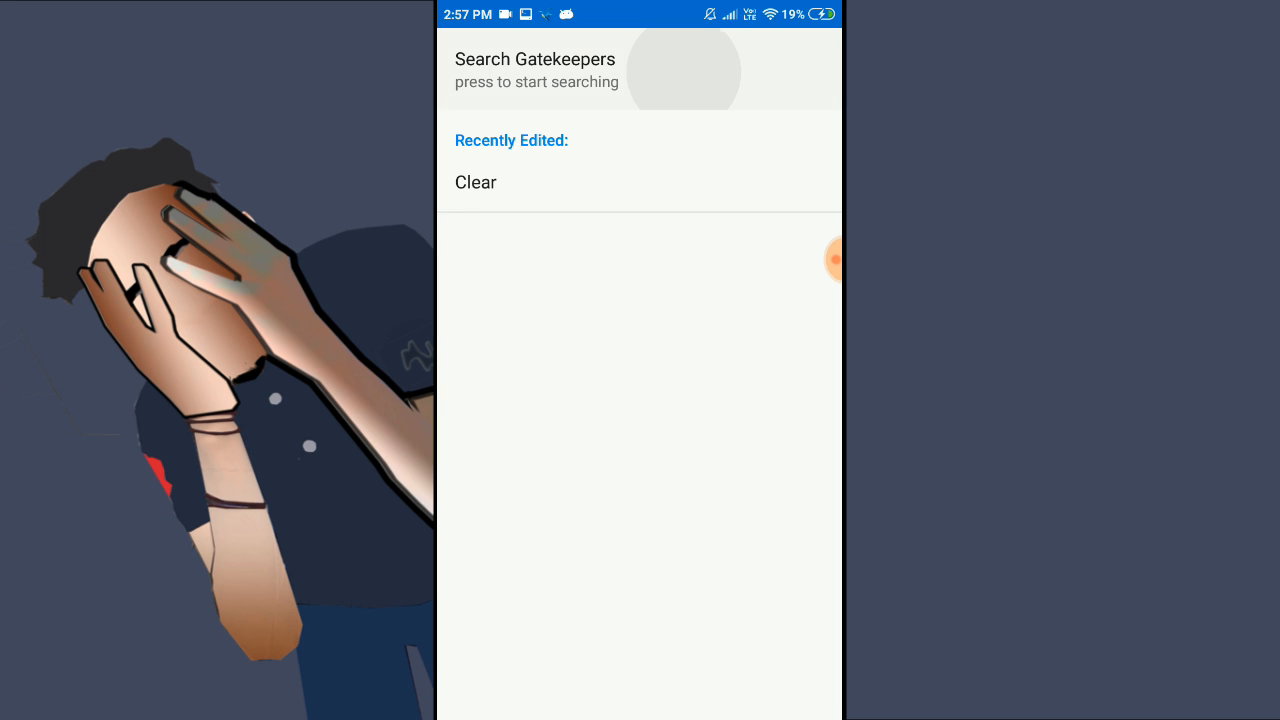
Step: Search gatekeepers for 'dark' and set android_messenger_dark_mode_opt_in to YES
{"action": "type", "text": "a"}
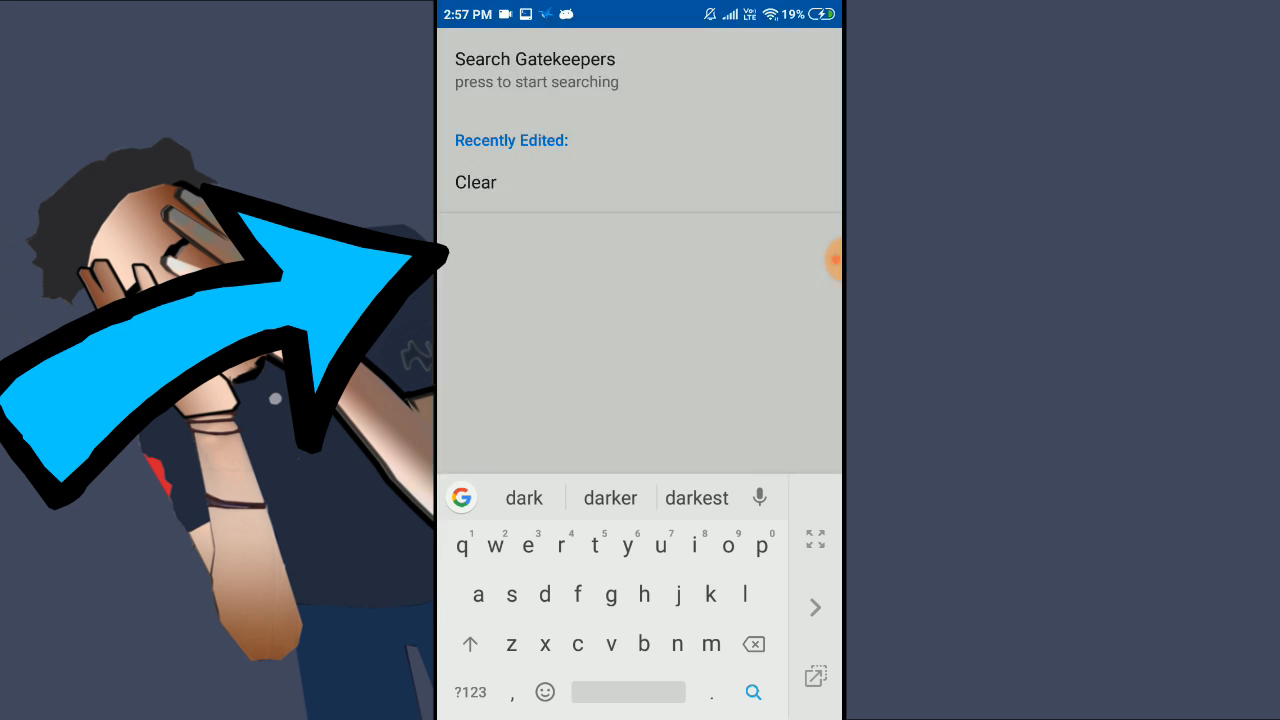
{"action": "type", "text": "dark"}
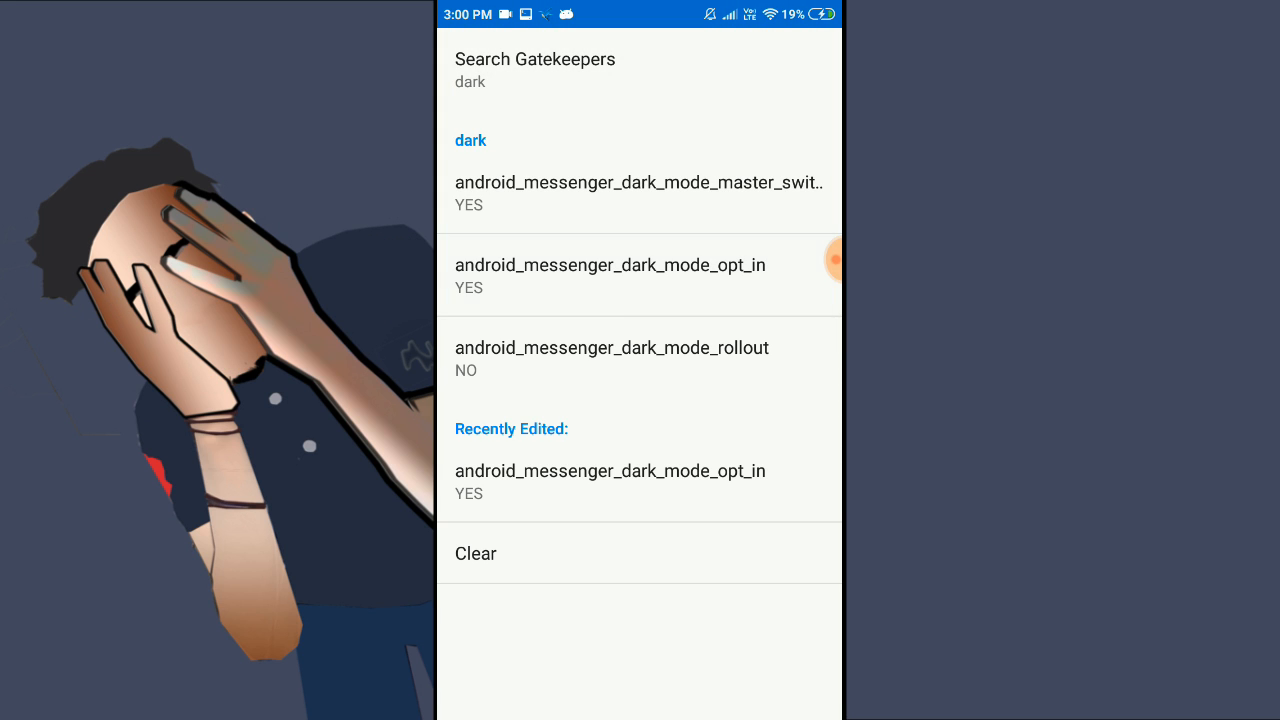
{"action": "left_click", "coordinate": [610, 276]}
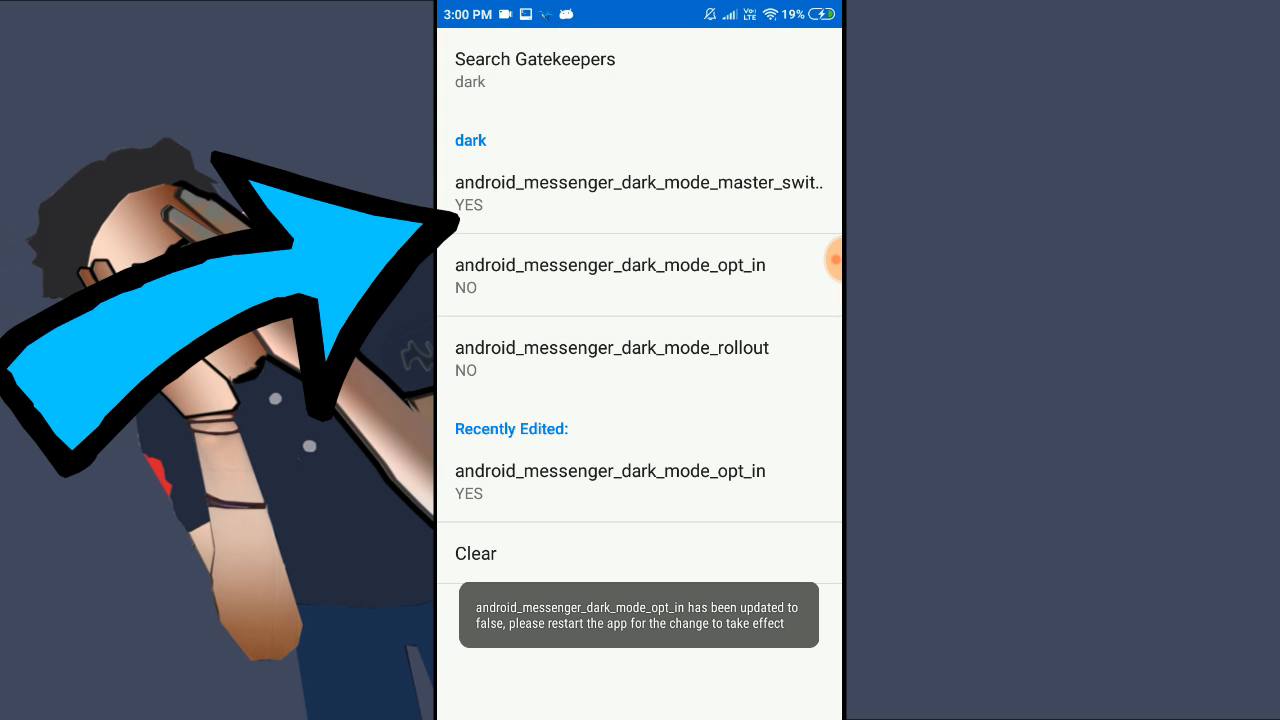
{"action": "left_click", "coordinate": [610, 276]}
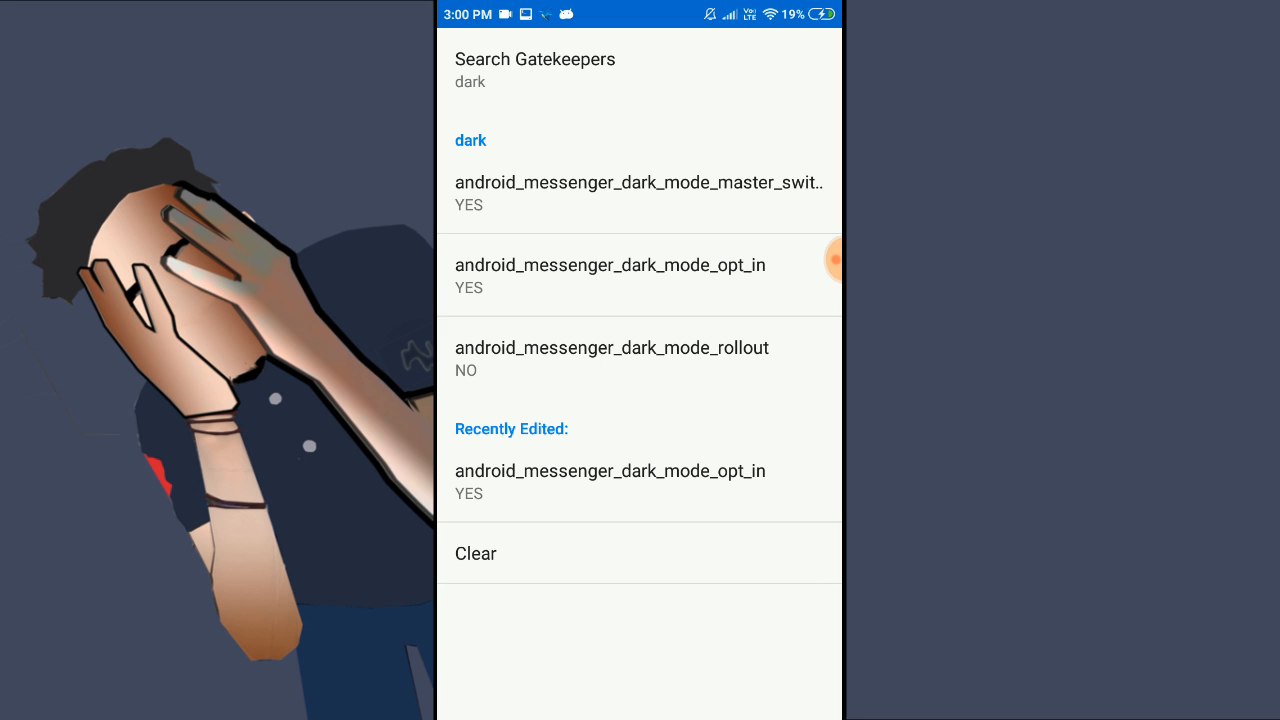
{"action": "left_click", "coordinate": [612, 358]}
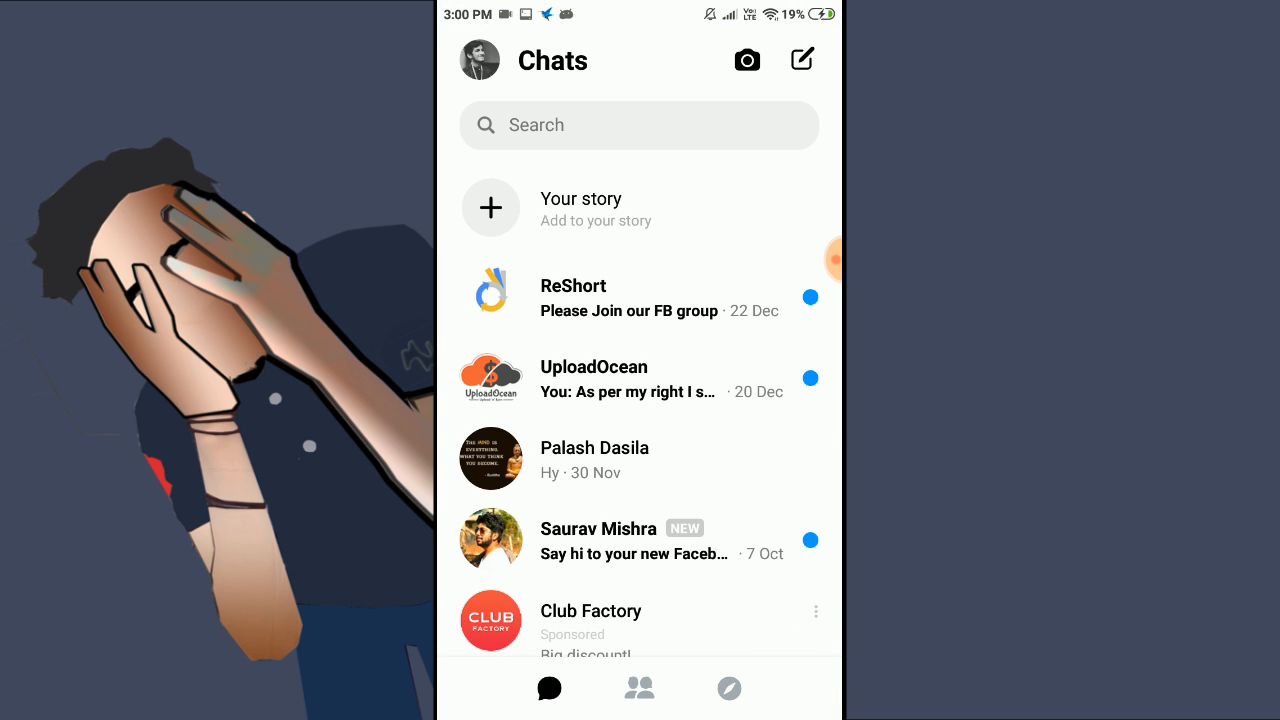
Step: Enable Dark mode in preferences, accepting the Work in progress notice
{"action": "left_click", "coordinate": [478, 60]}
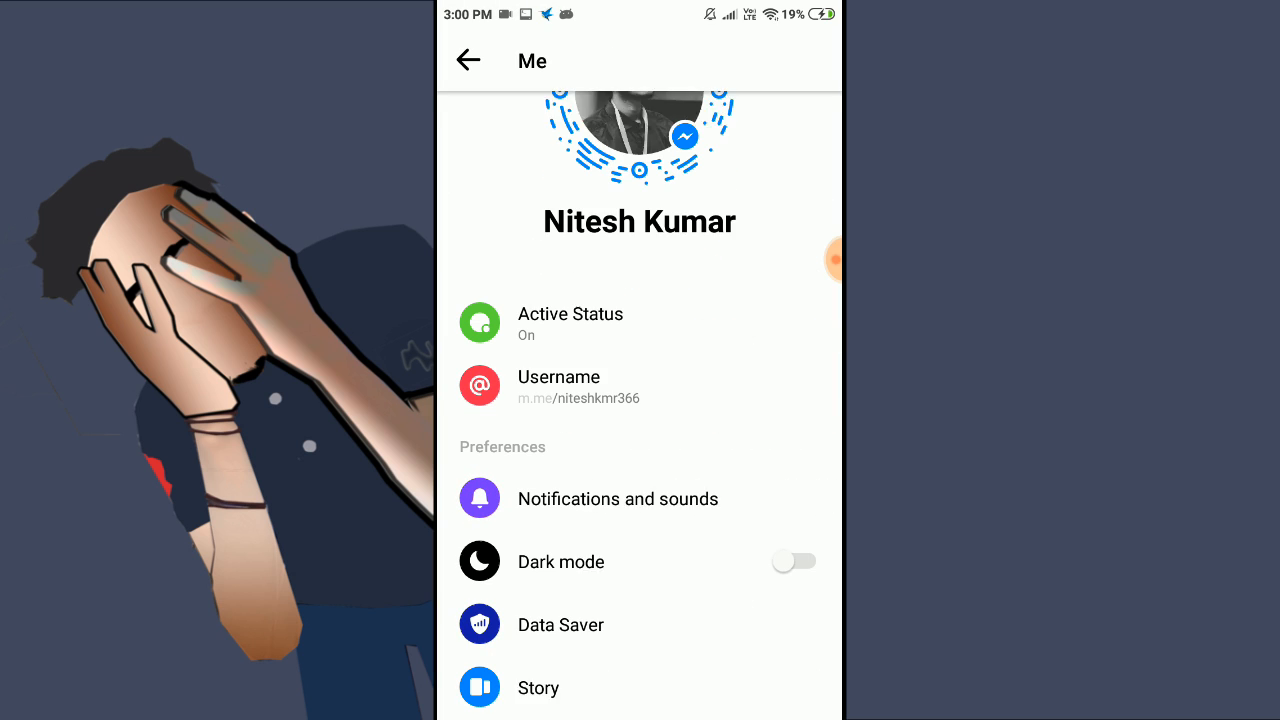
{"action": "left_click", "coordinate": [792, 560]}
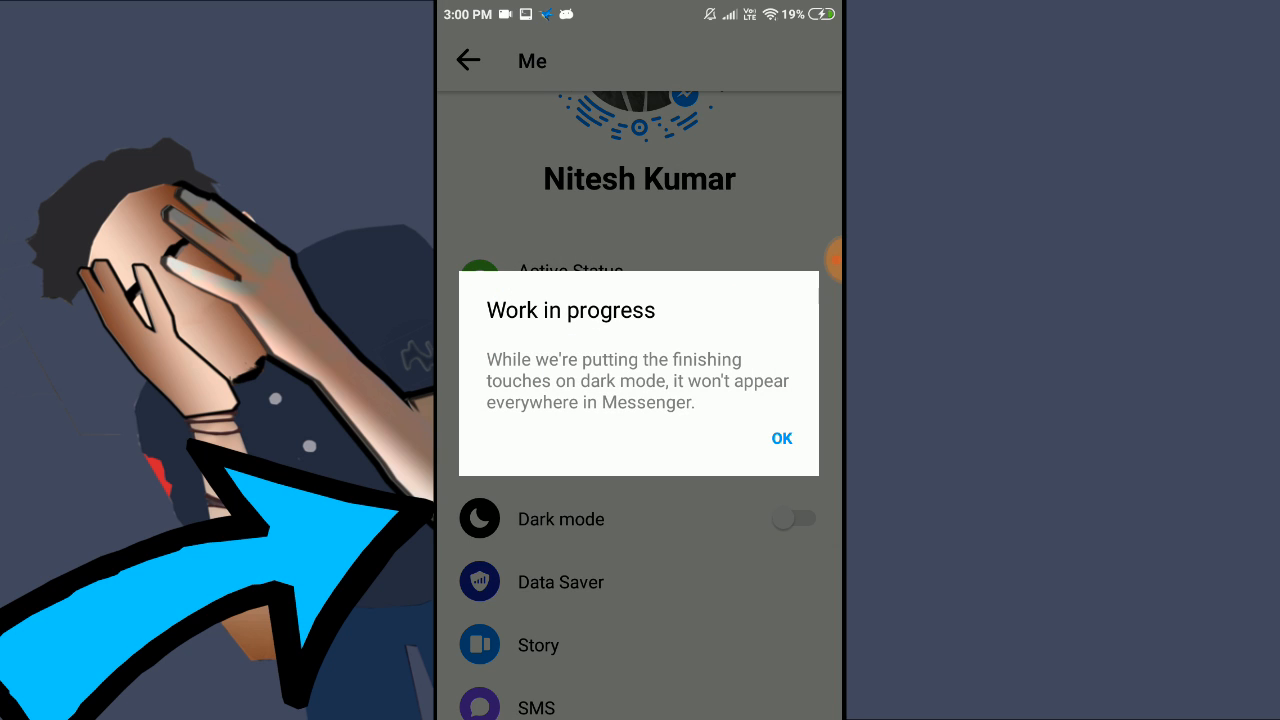
{"action": "left_click", "coordinate": [780, 438]}
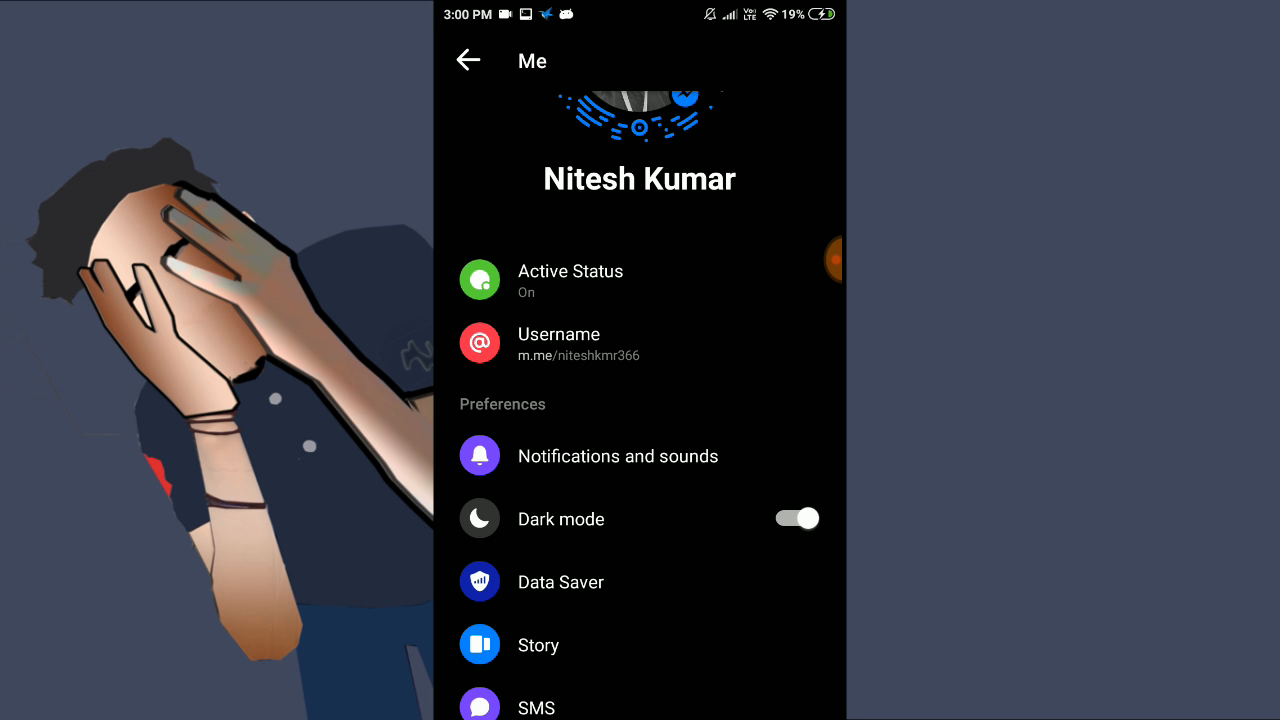
{"action": "left_click", "coordinate": [468, 60]}
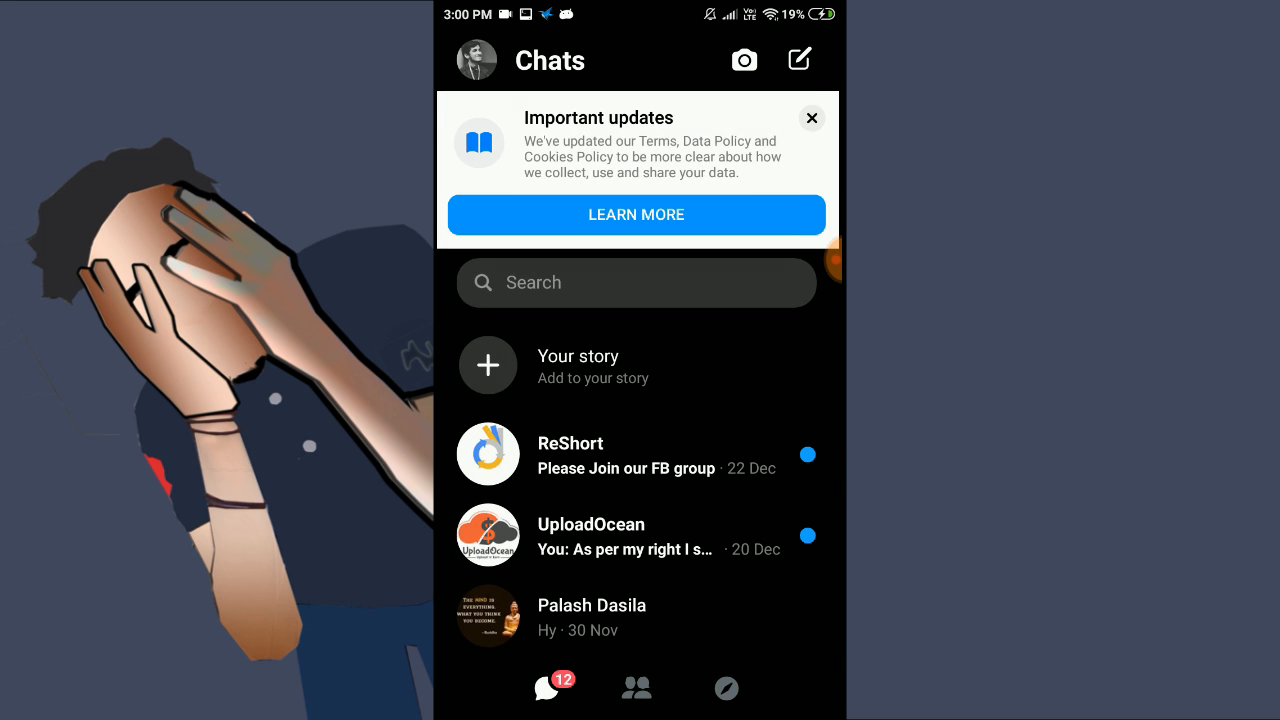
Step: Dismiss the updates banner and show the People and Discover screens in dark theme
{"action": "left_click", "coordinate": [812, 118]}
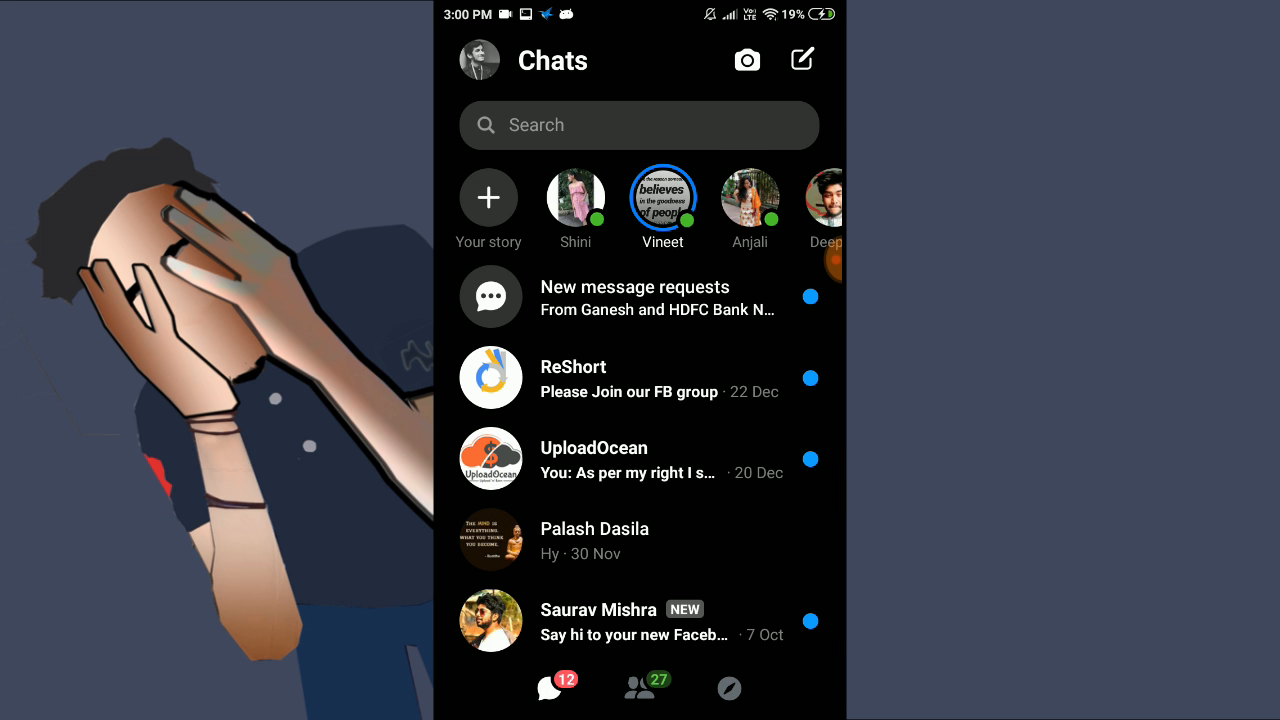
{"action": "left_click", "coordinate": [644, 688]}
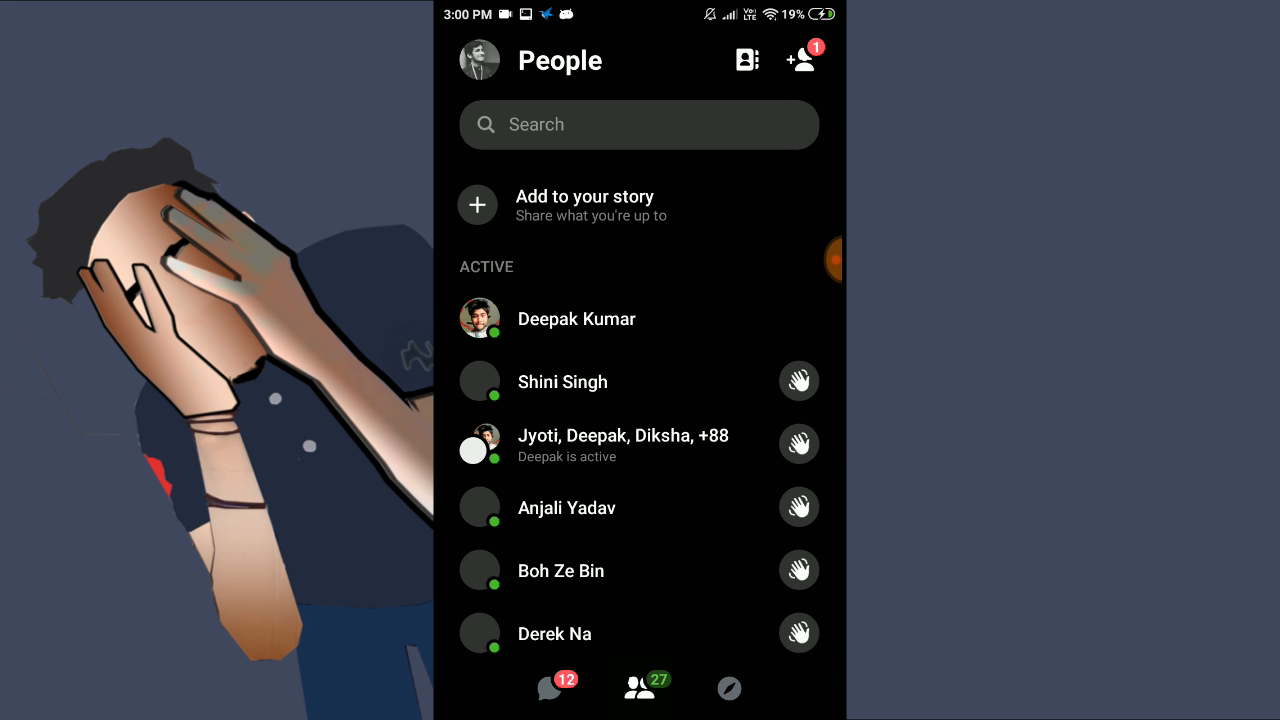
{"action": "left_click", "coordinate": [728, 688]}
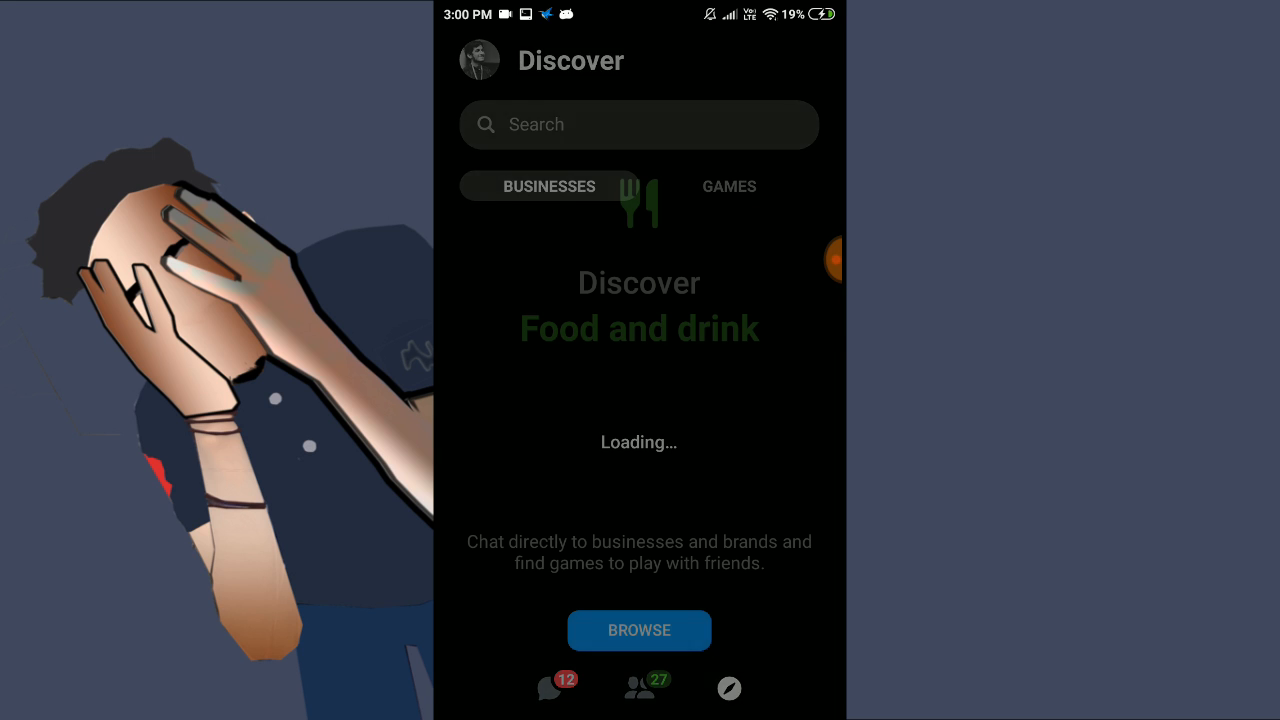